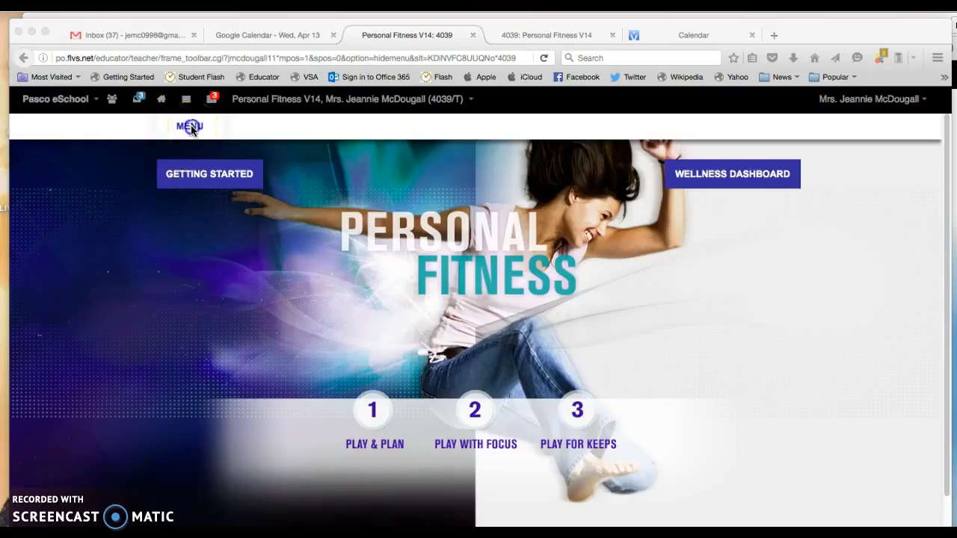
Step: Navigate from the course menu to the Collaboration module's 00.01 Collaboration lesson, page 1
click(188, 125)
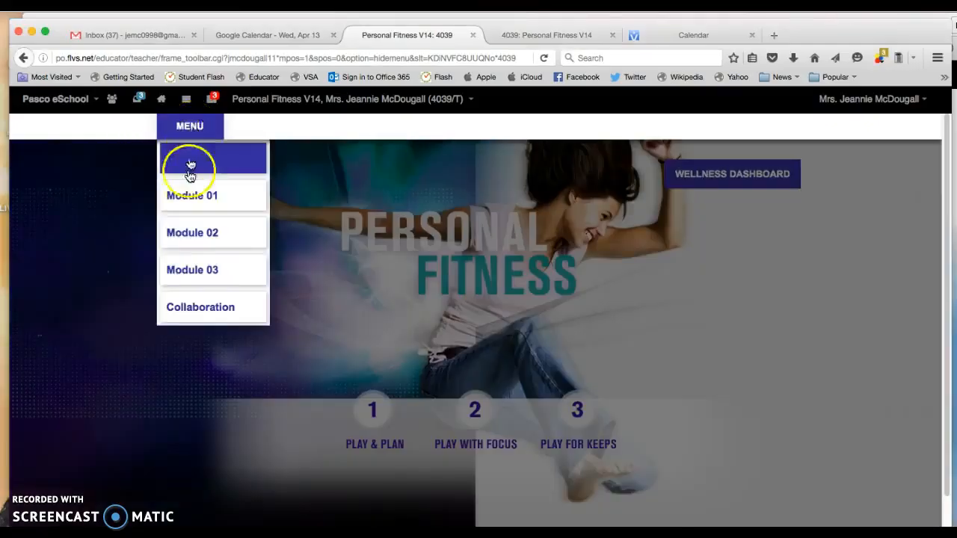
mouse_move(201, 308)
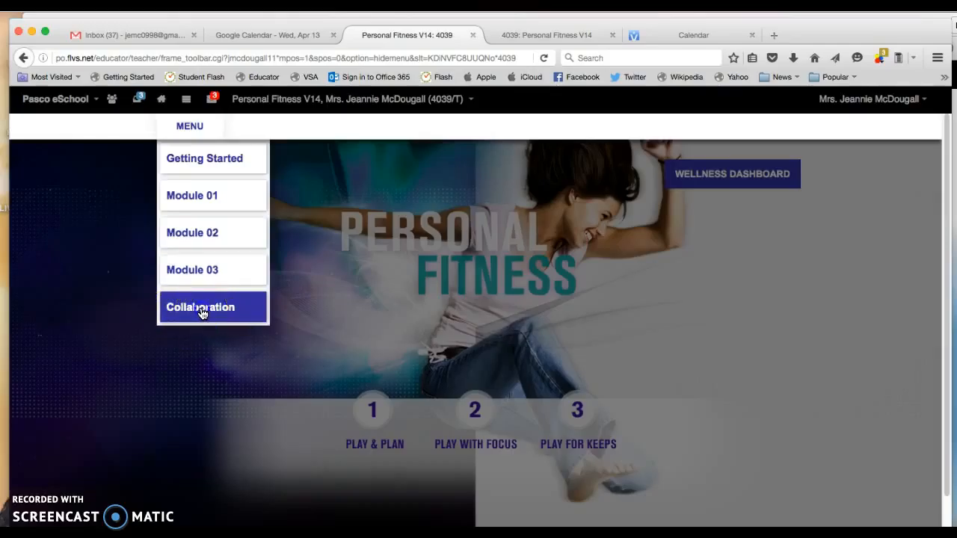
click(201, 308)
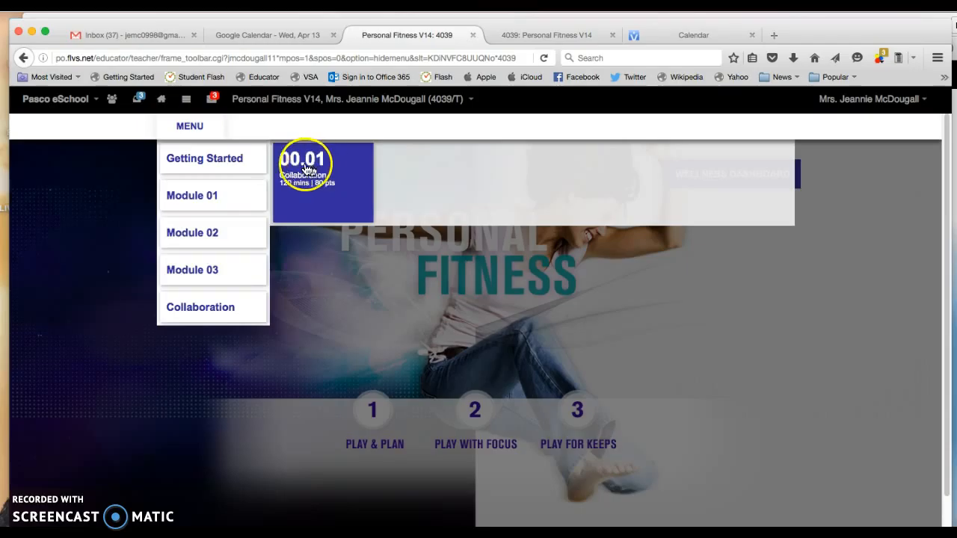
click(323, 162)
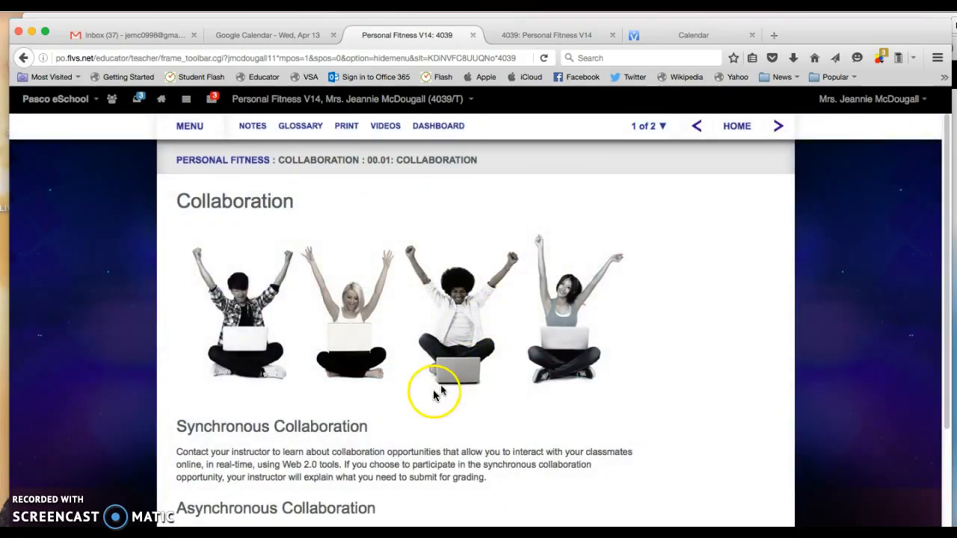
scroll(down, 3)
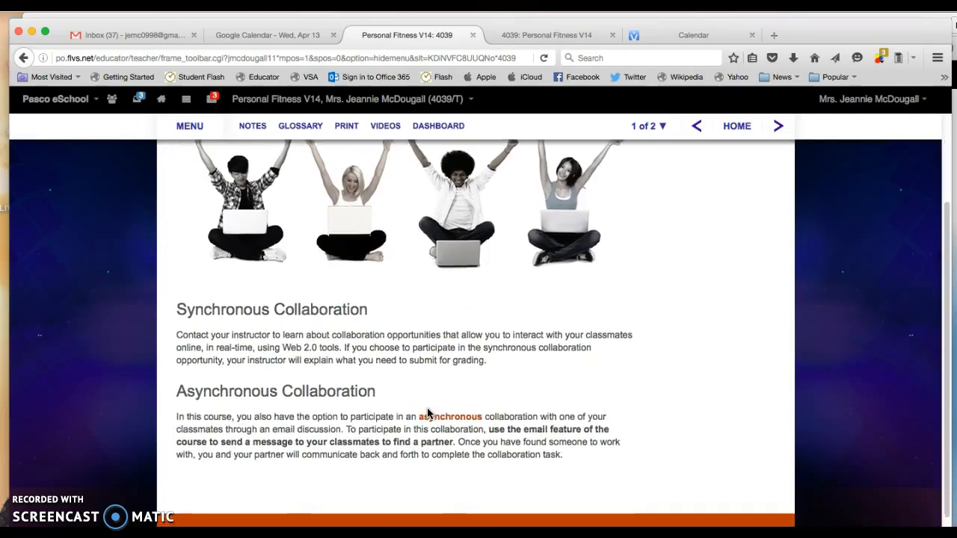
scroll(down, 3)
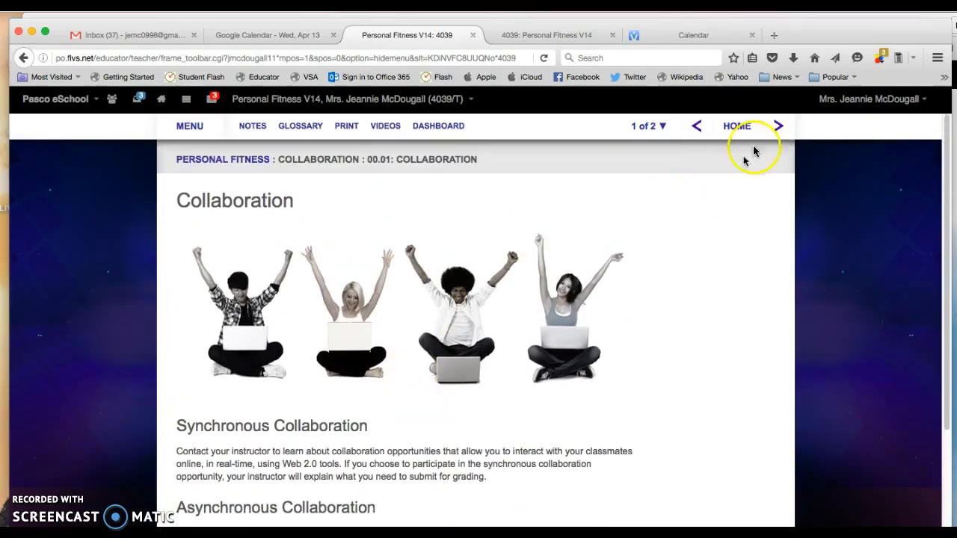
Step: Go to lesson page 2 of 2 and scroll down to the Photo Scavenger Hunt assessment box
click(777, 126)
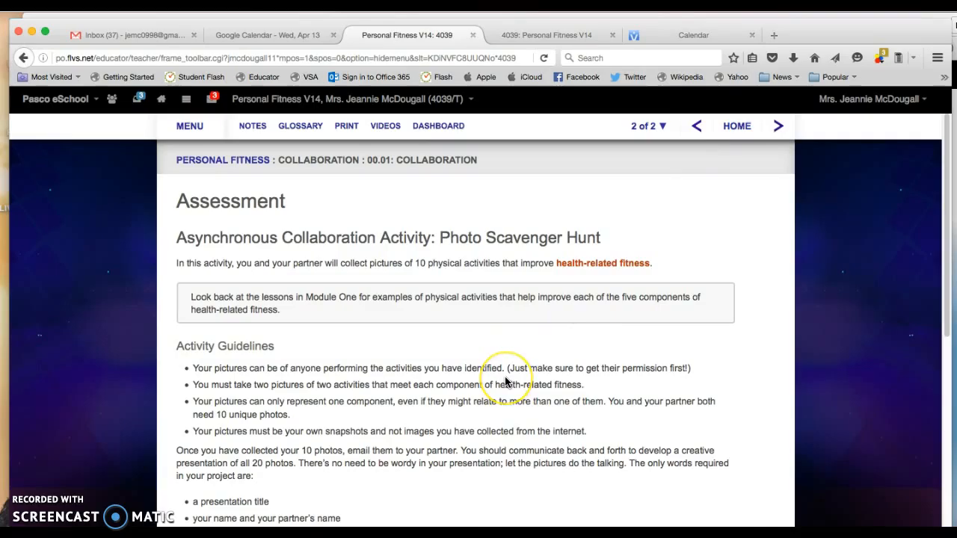
scroll(down, 3)
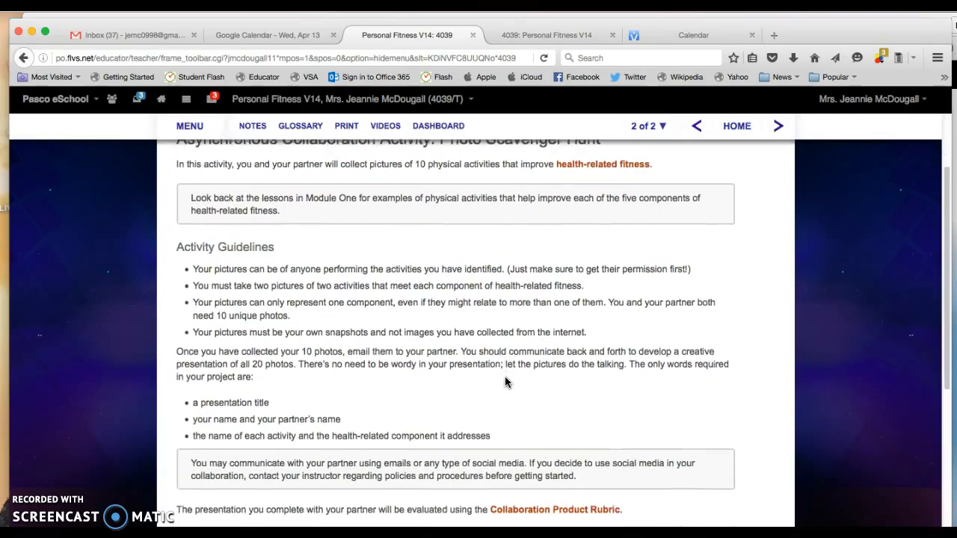
scroll(down, 3)
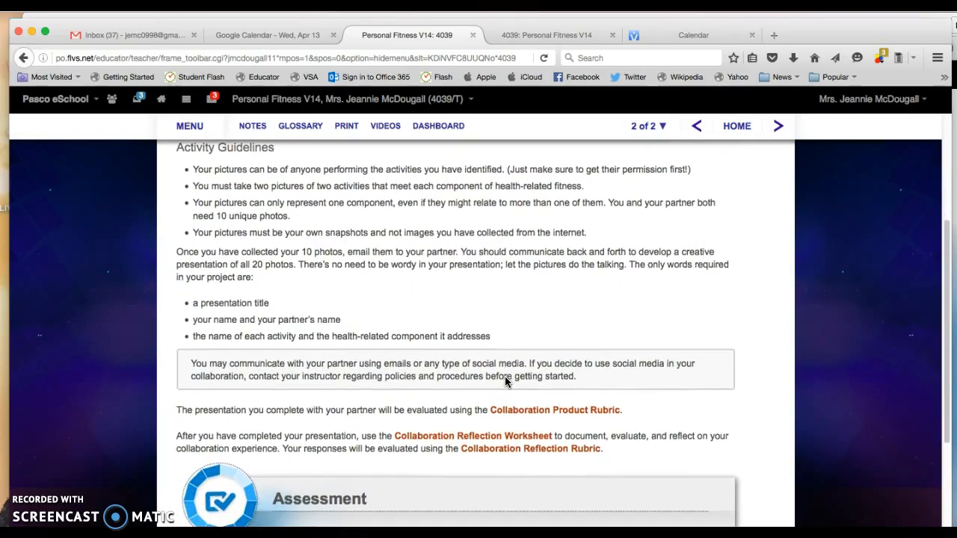
scroll(down, 3)
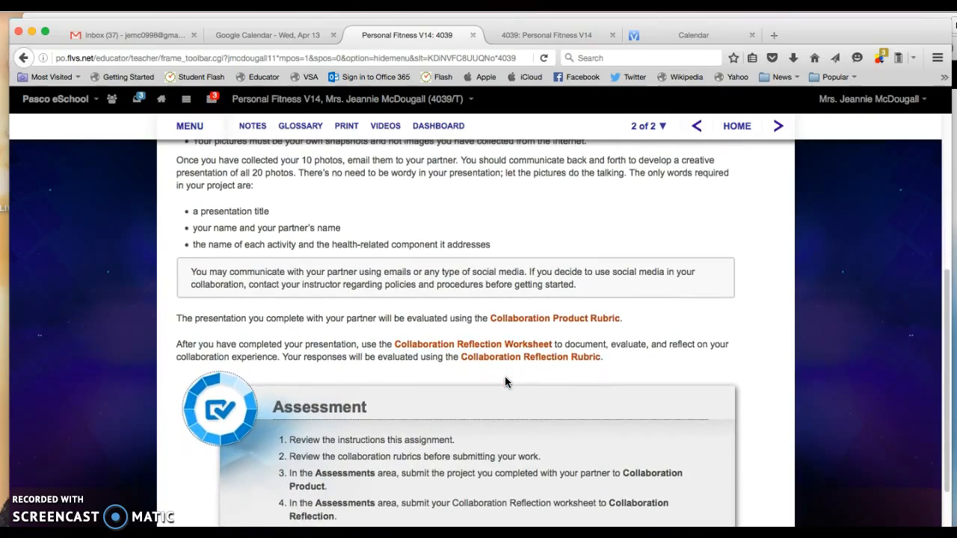
scroll(down, 3)
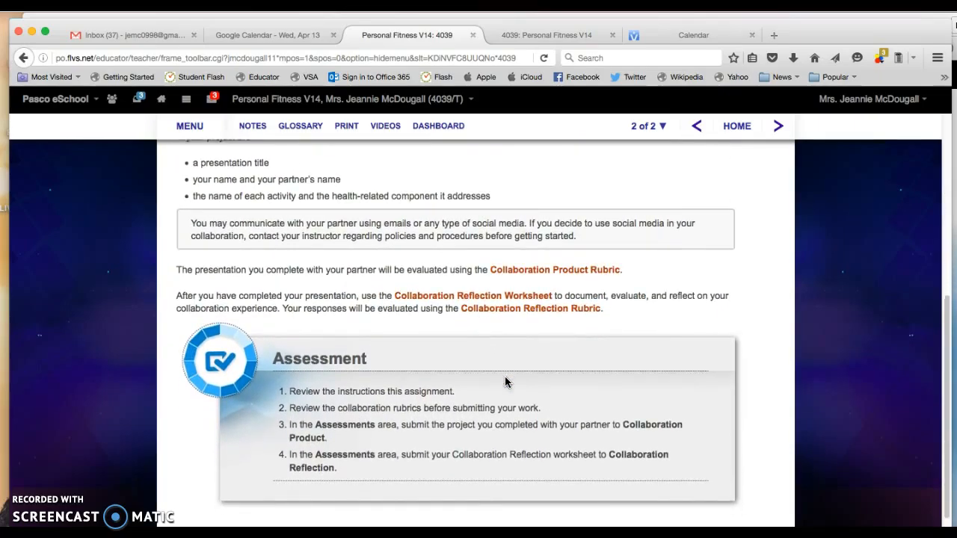
scroll(down, 3)
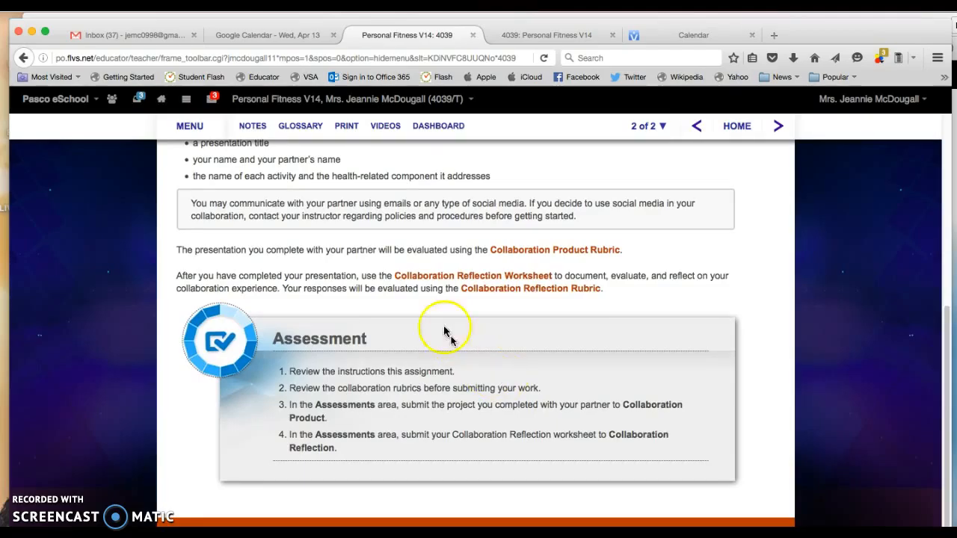
mouse_move(511, 281)
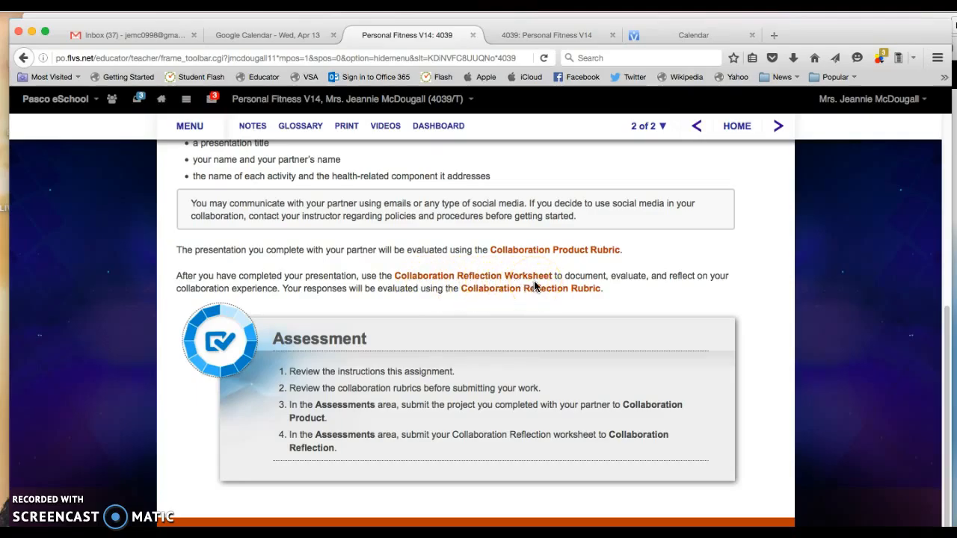
mouse_move(473, 275)
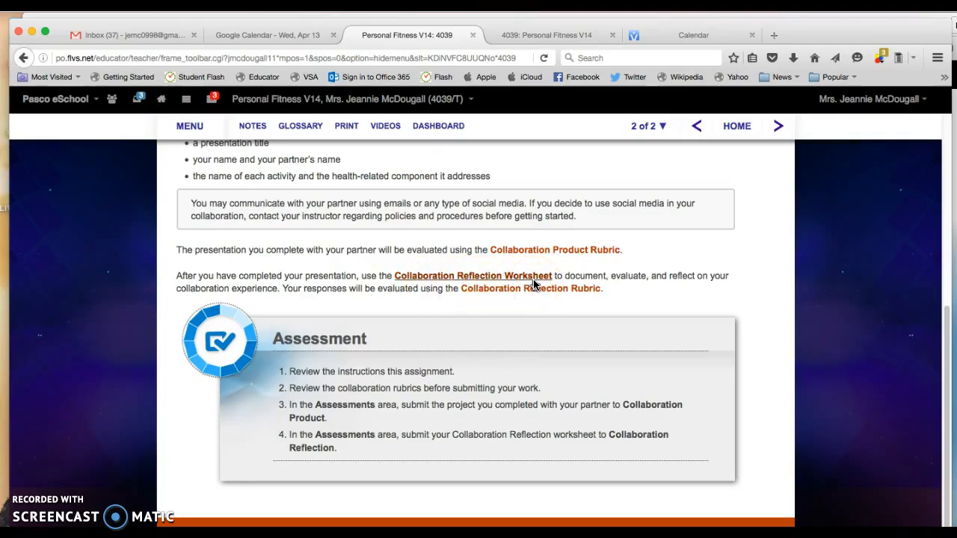